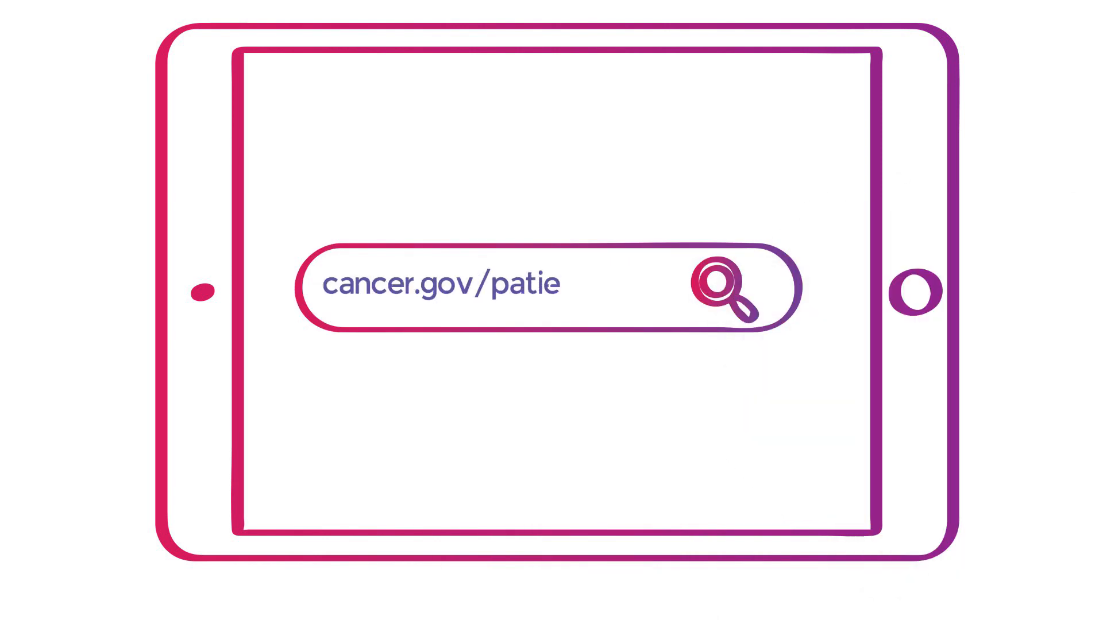
text(ntsafety)
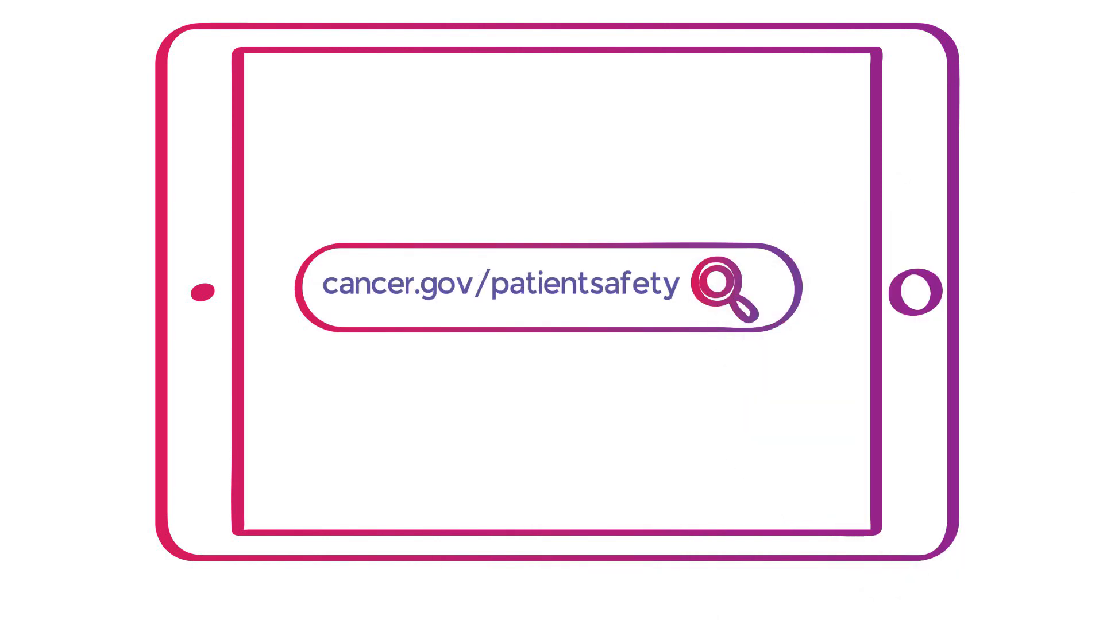